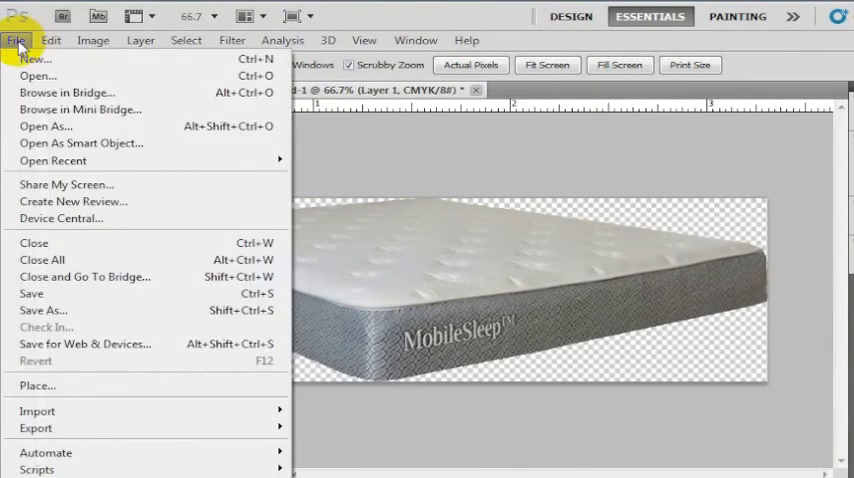
Back out of saving, then start a new 993×310 px document in RGB Color mode
click(43, 310)
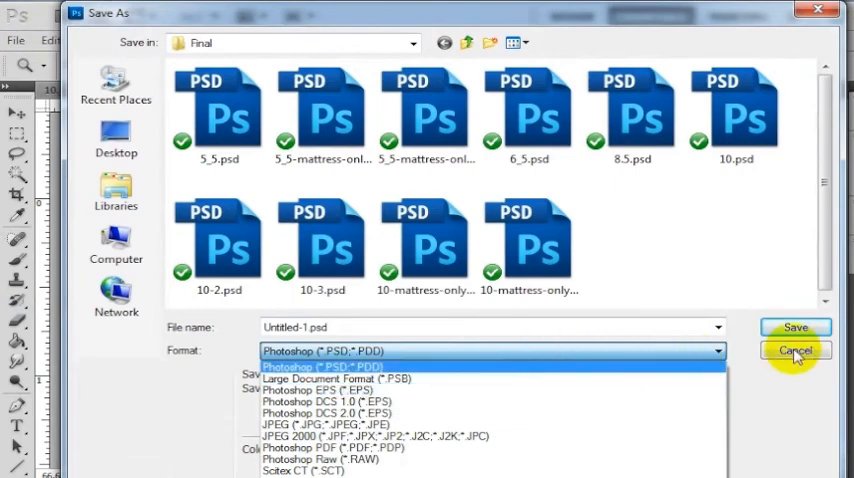
click(795, 350)
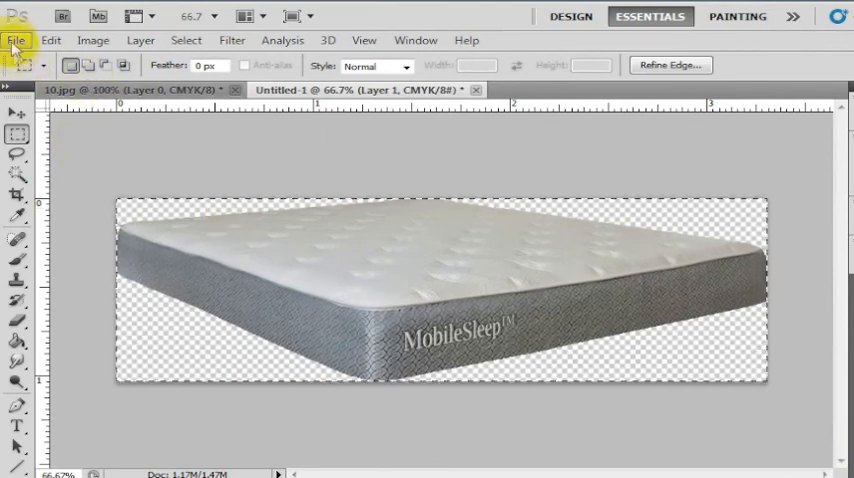
click(16, 40)
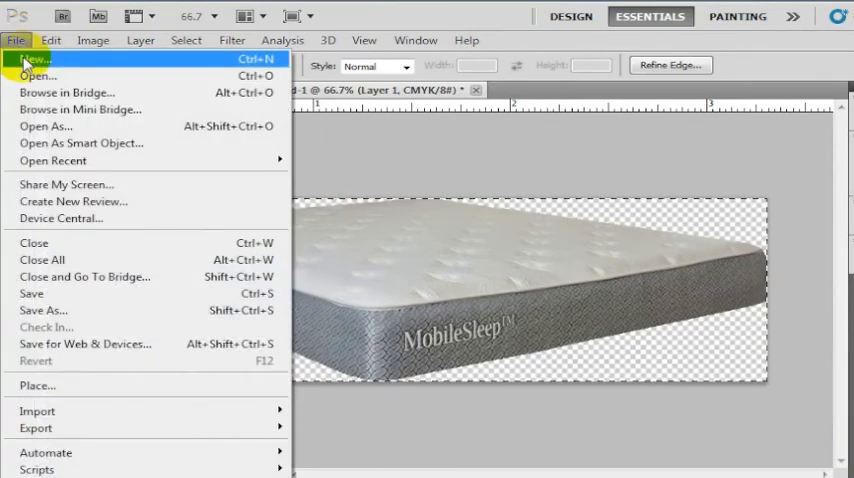
click(33, 58)
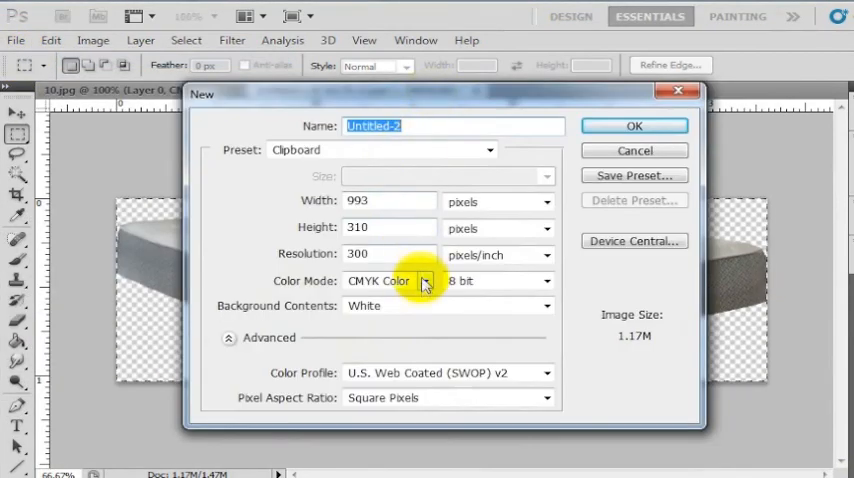
click(447, 281)
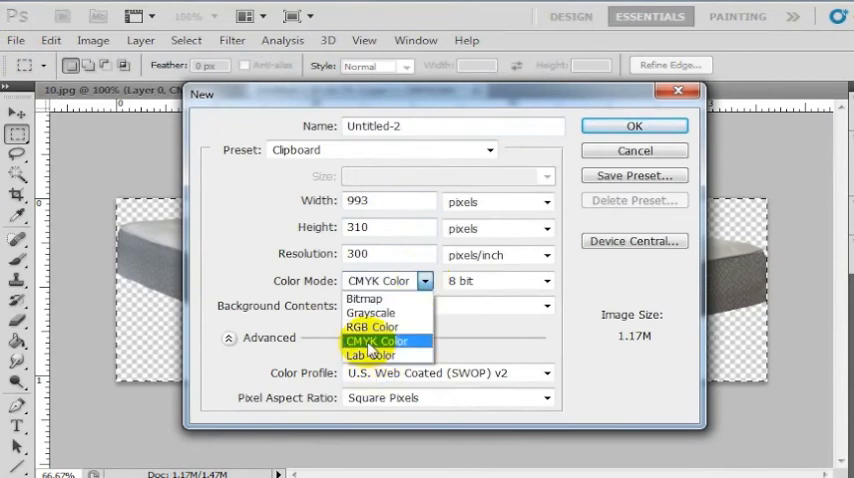
mouse_move(371, 327)
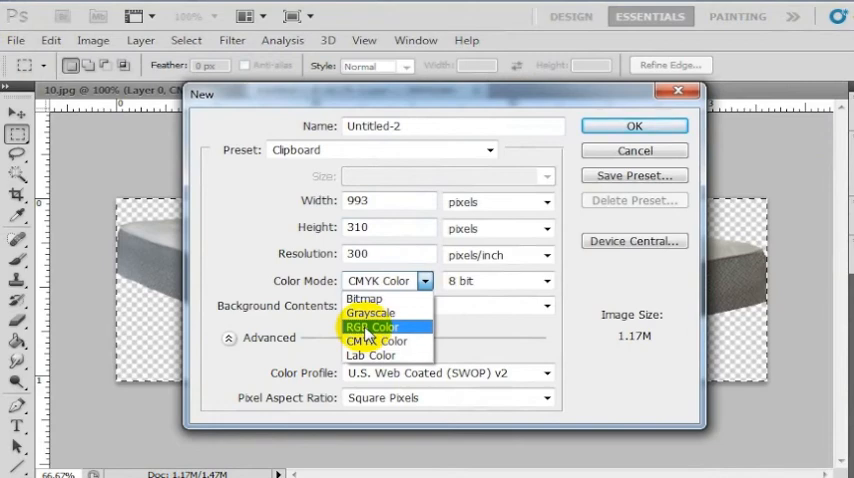
click(372, 327)
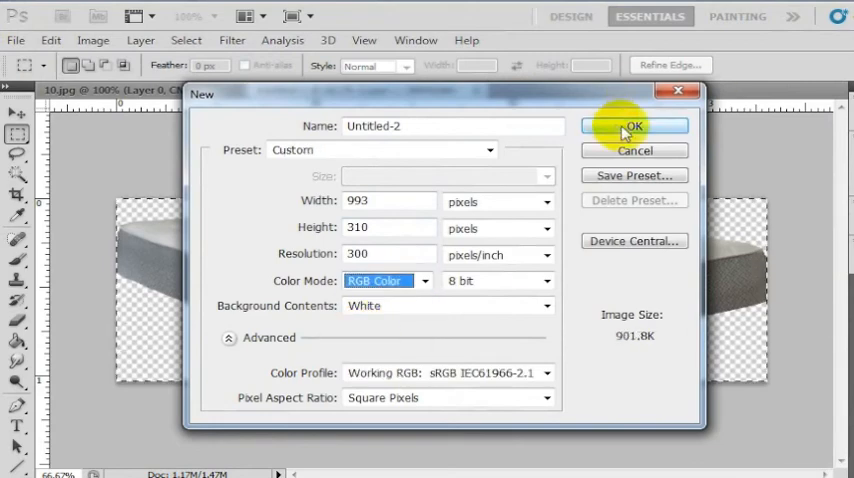
Create the RGB Untitled-2 document holding the cut-out mattress as Layer 1
click(634, 125)
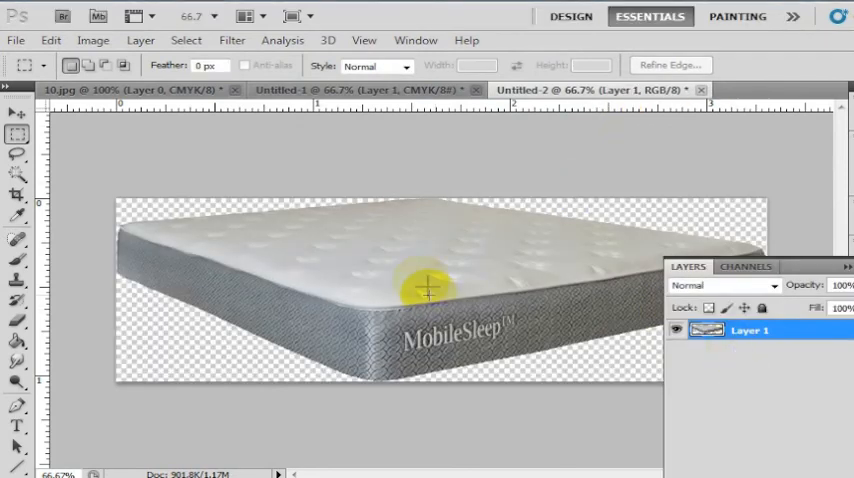
click(16, 40)
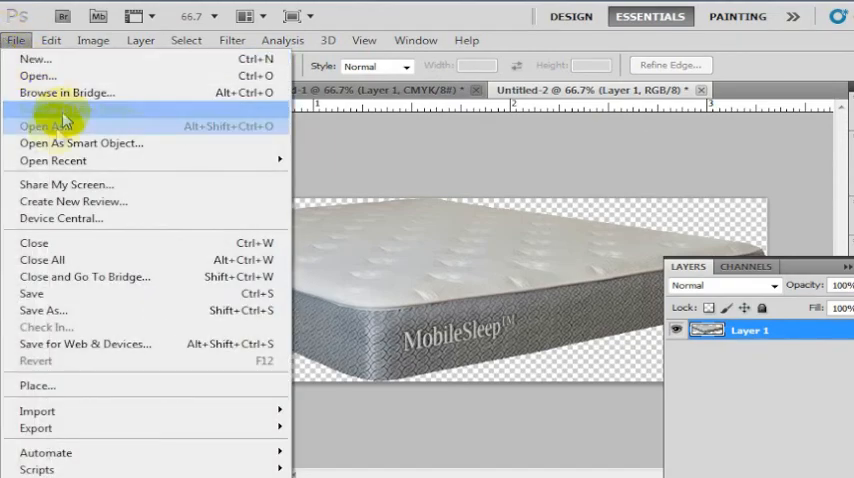
Set up Save As for Untitled-2 in PNG (*.PNG) format in the Final folder
click(44, 310)
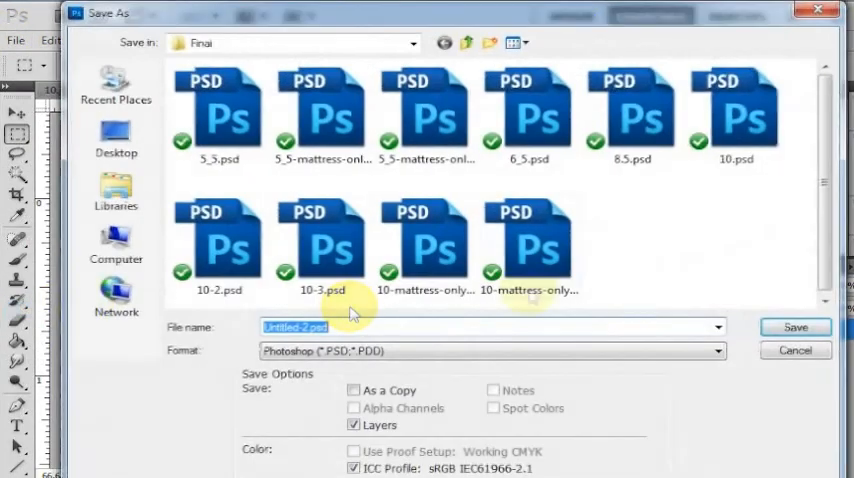
click(490, 351)
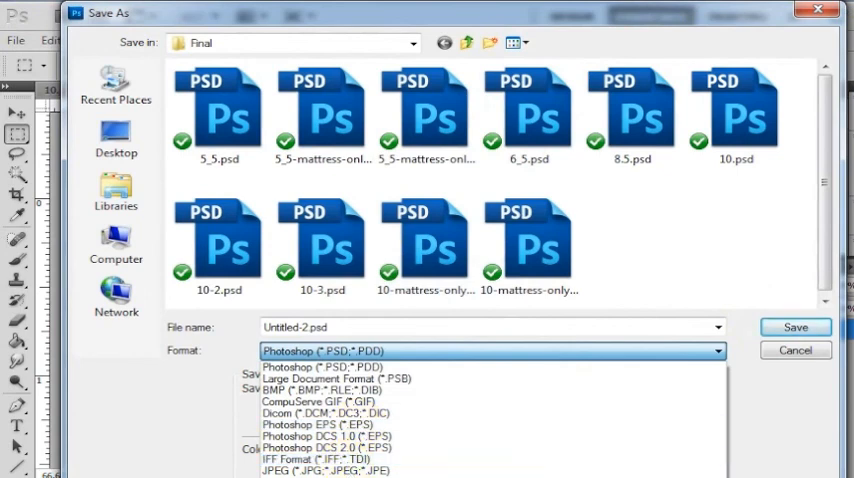
click(325, 470)
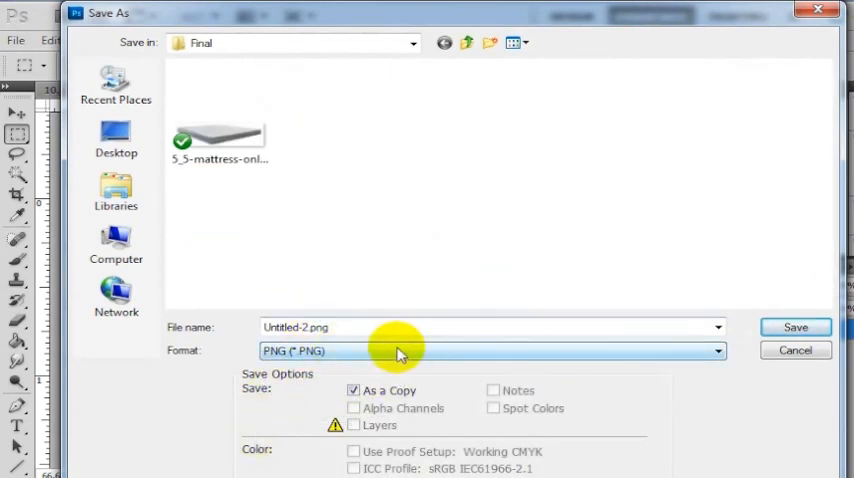
mouse_move(700, 248)
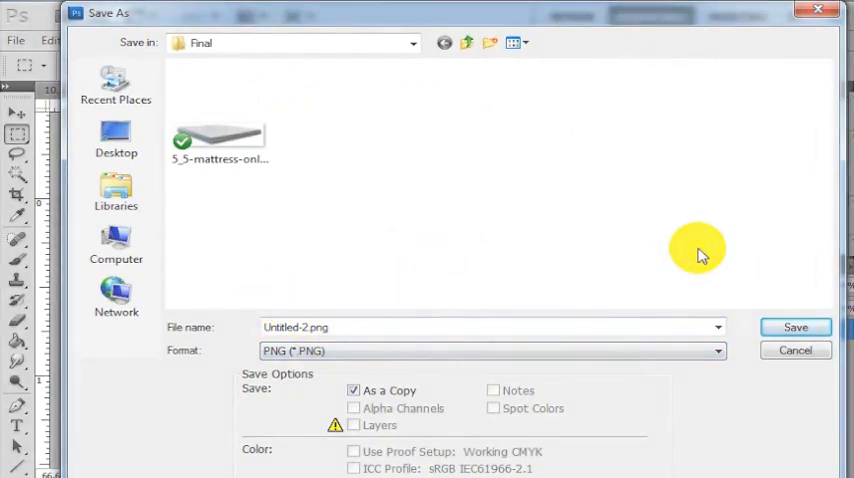